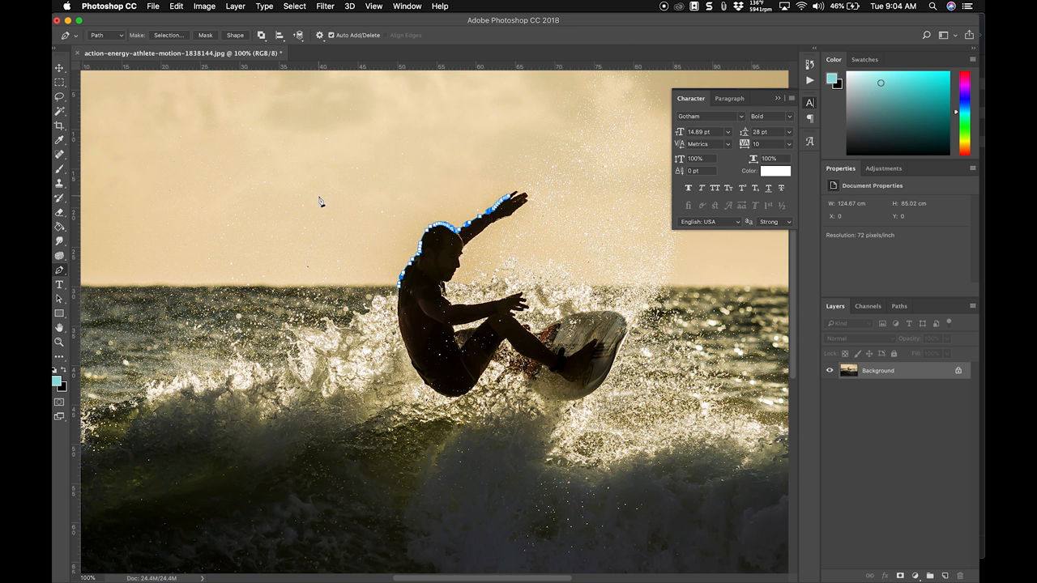
pyautogui.moveTo(510, 203)
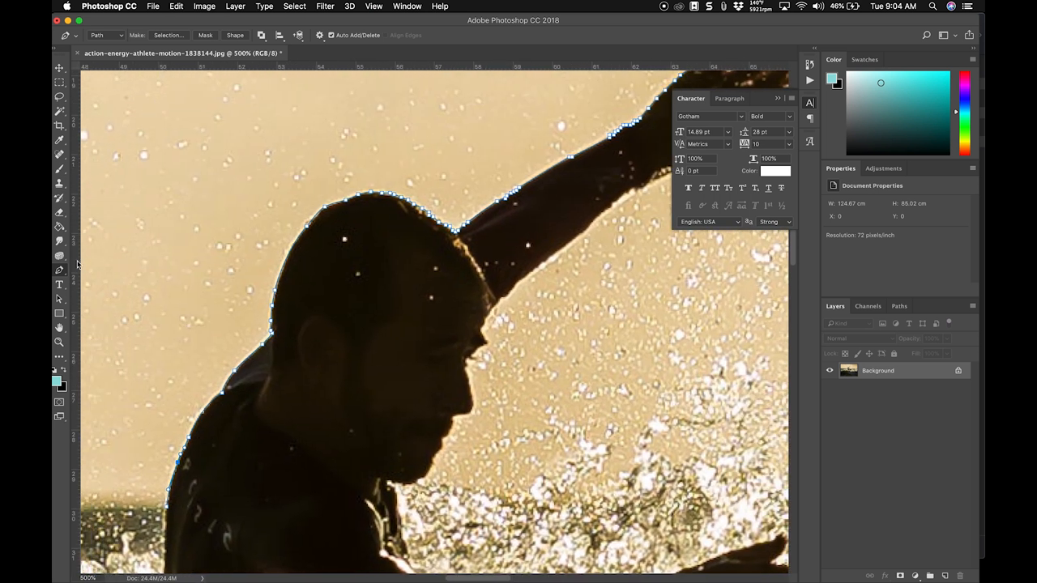
pyautogui.moveTo(58, 272)
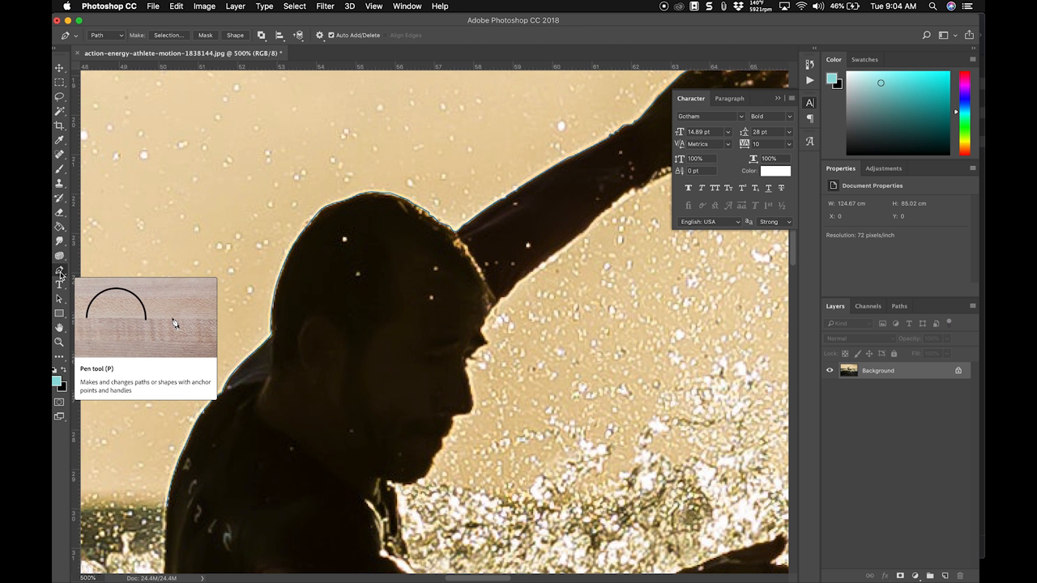
pyautogui.moveTo(130, 258)
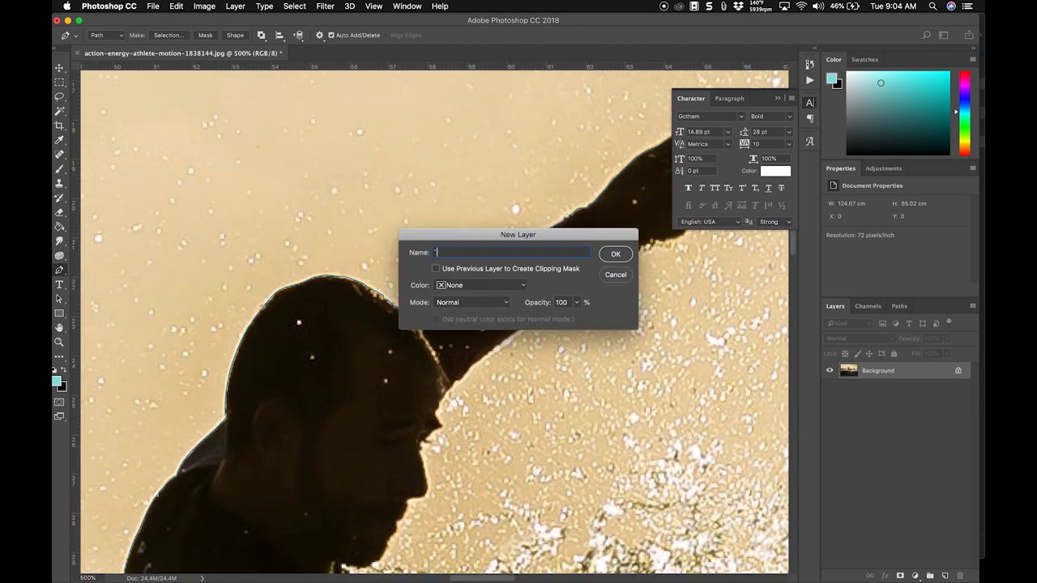
# Dismiss the New Layer dialog and create a blank untitled practice document.
pyautogui.click(616, 253)
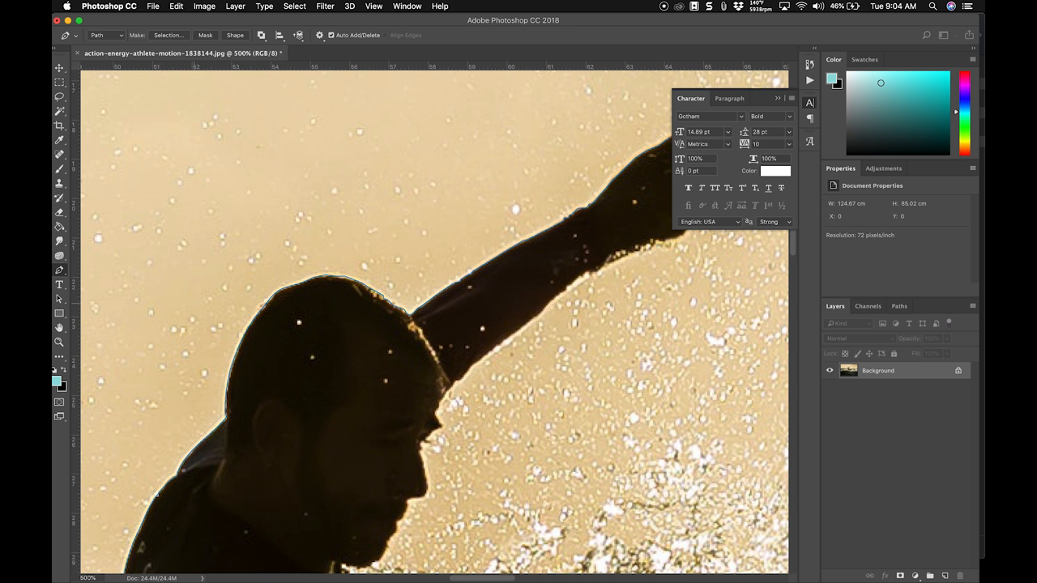
pyautogui.click(153, 7)
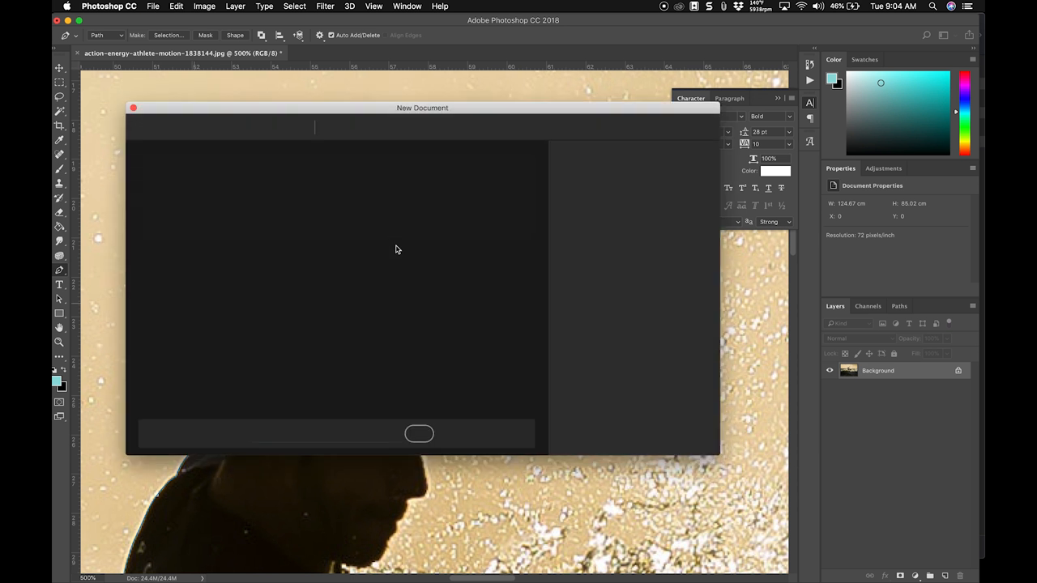
pyautogui.click(418, 434)
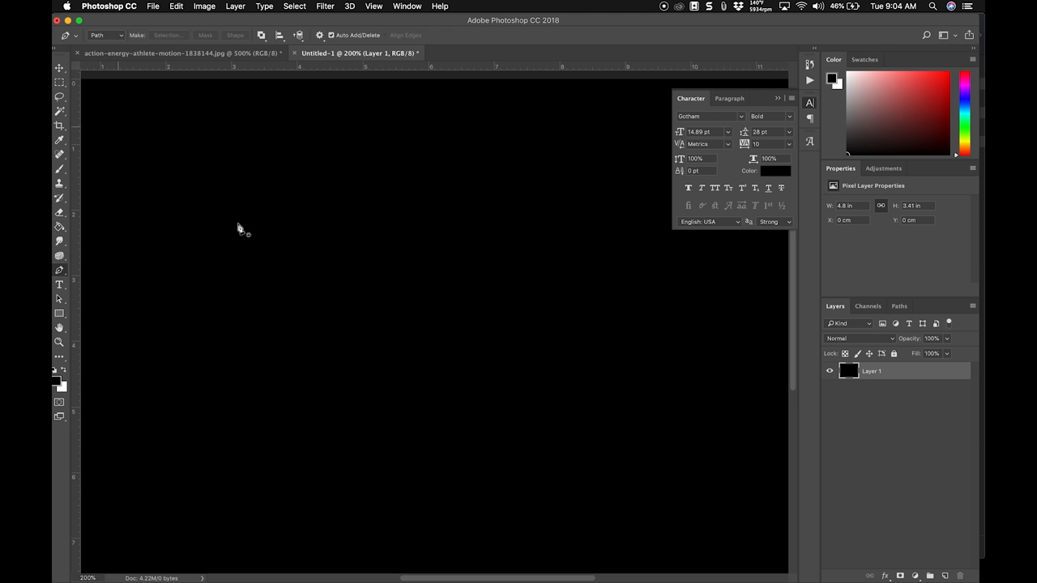
pyautogui.moveTo(444, 295)
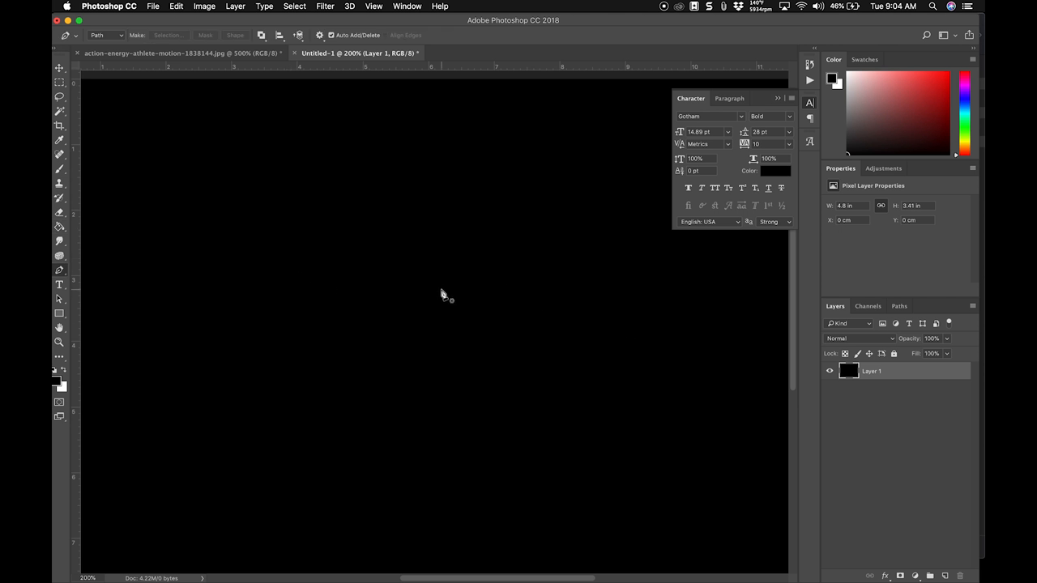
pyautogui.moveTo(339, 256)
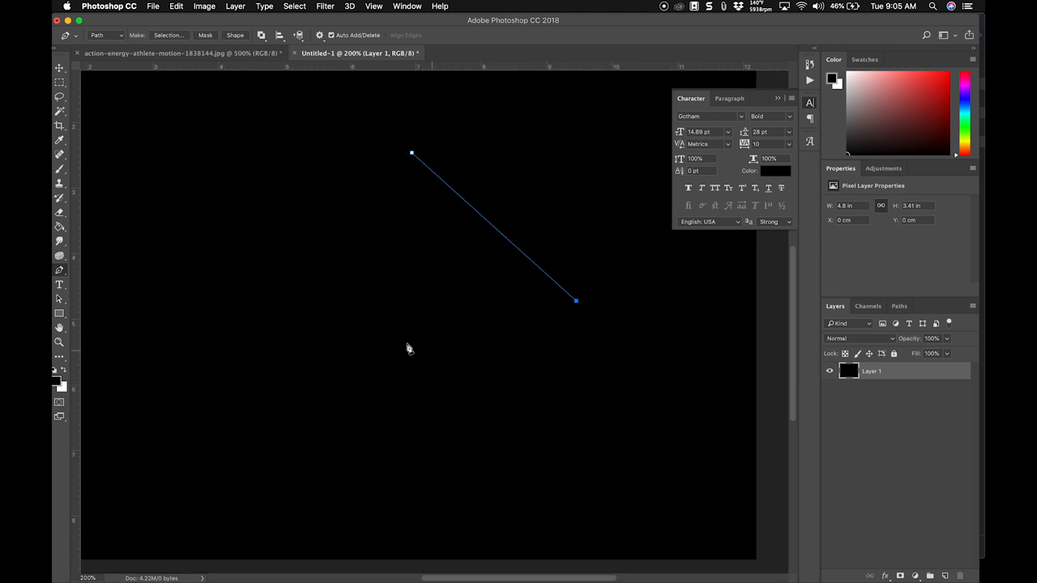
# Place the third and fourth corner points of the diamond path on the black canvas.
pyautogui.click(415, 425)
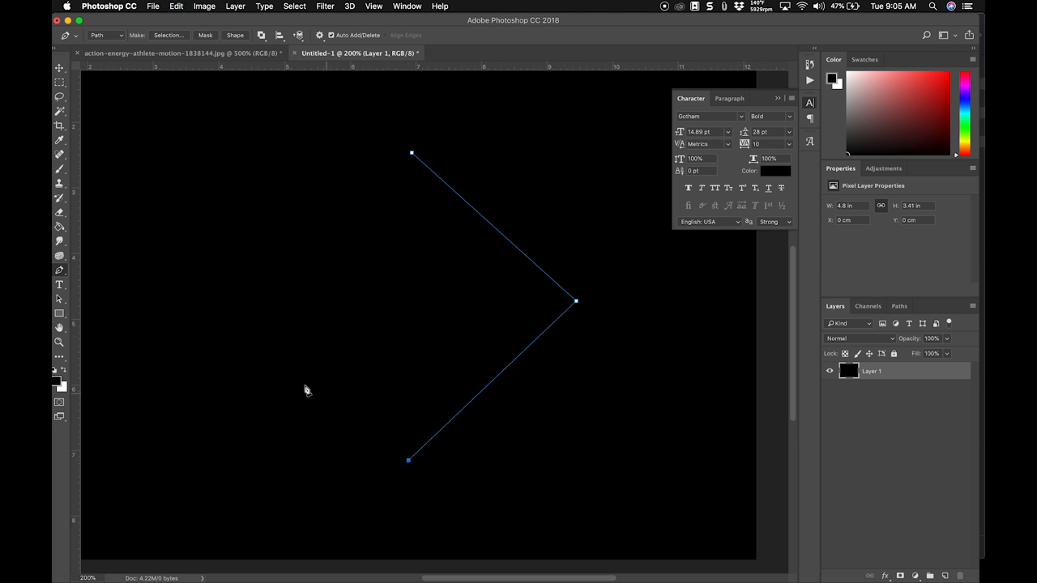
pyautogui.moveTo(233, 287)
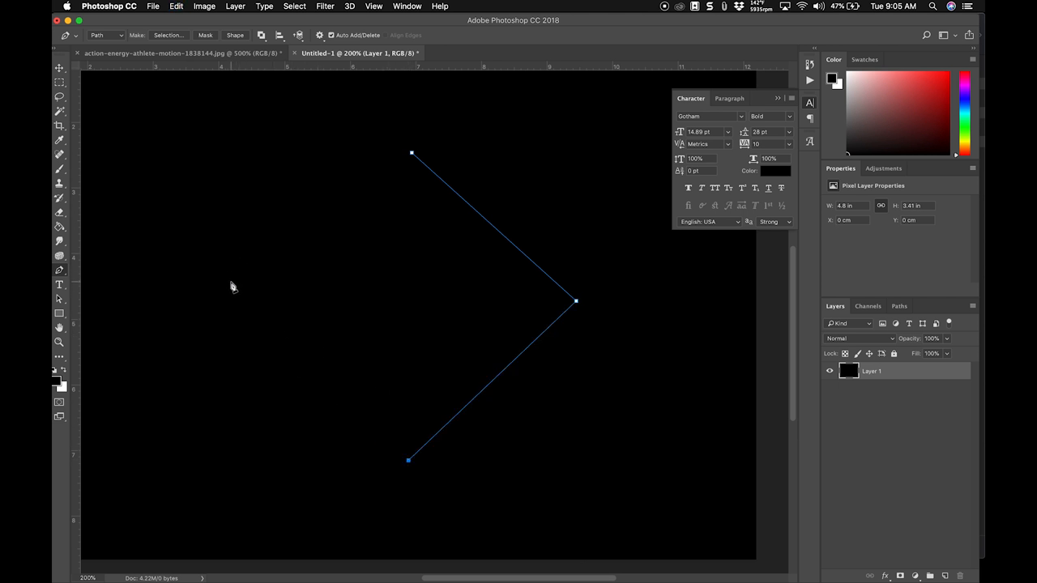
pyautogui.click(230, 282)
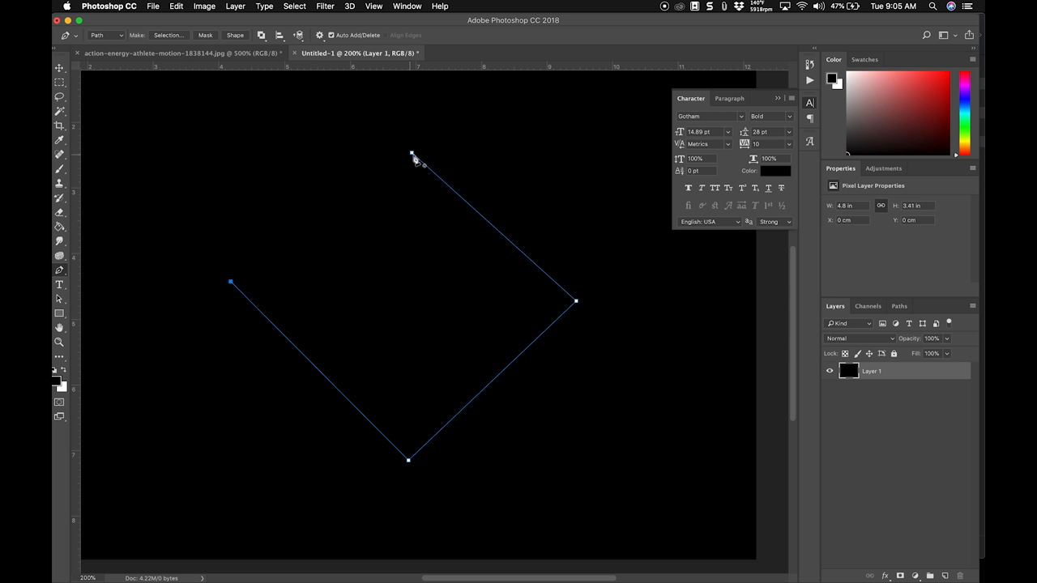
pyautogui.moveTo(444, 165)
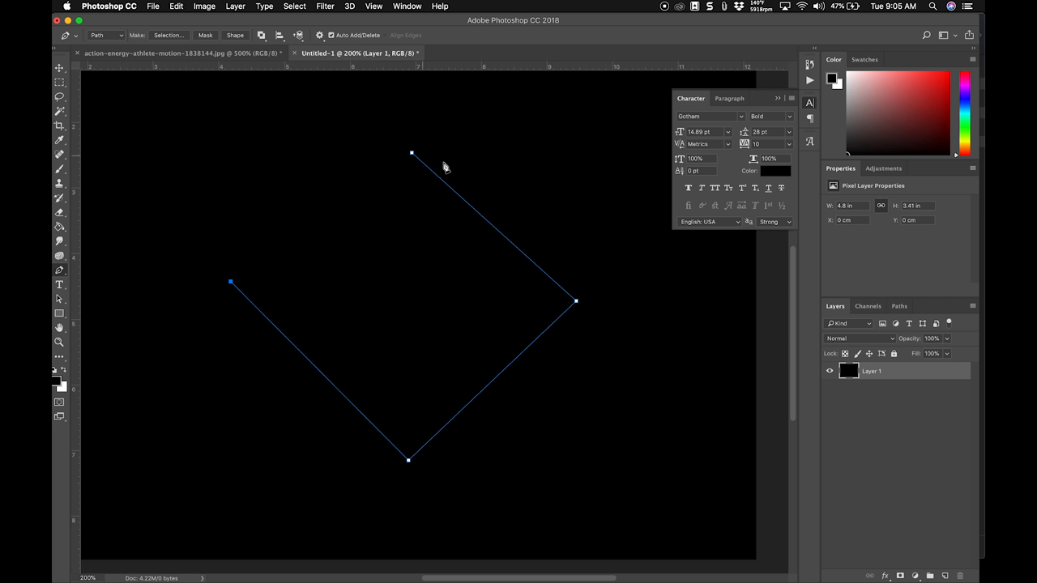
pyautogui.moveTo(405, 159)
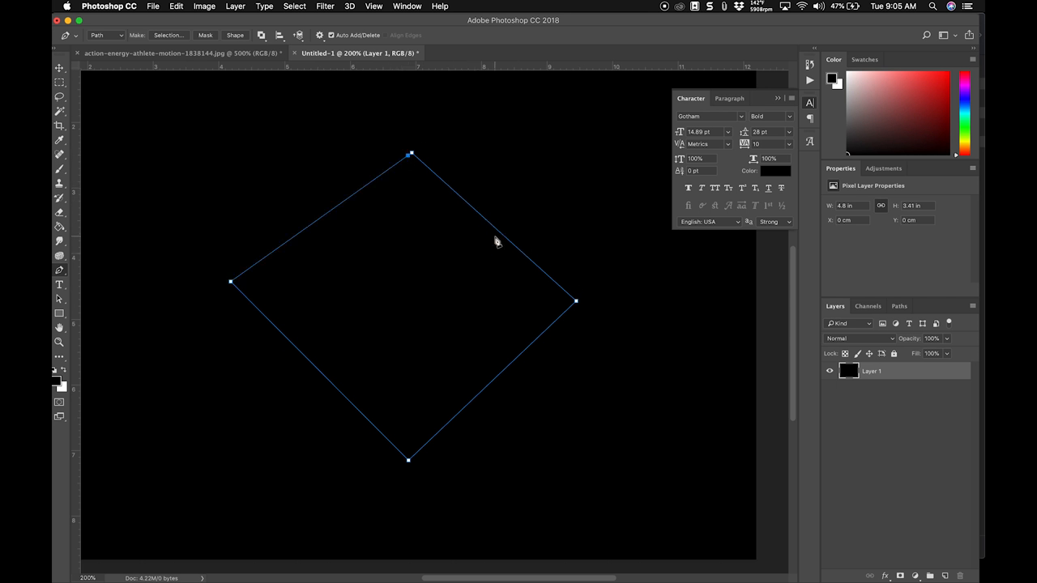
pyautogui.moveTo(490, 227)
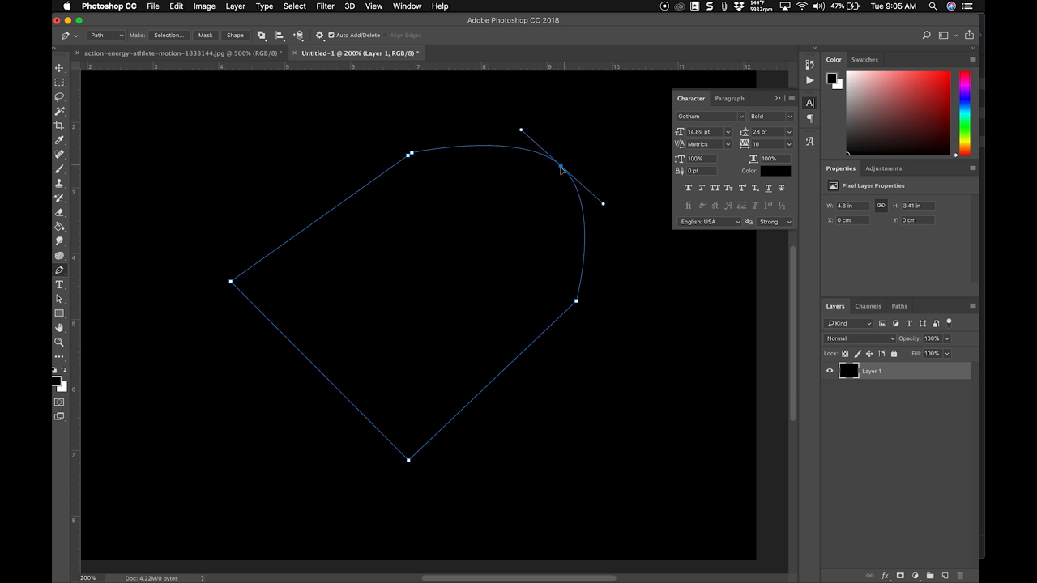
# Bend the diamond's upper-right side outward into a smooth curve.
pyautogui.moveTo(561, 169); pyautogui.dragTo(555, 172)
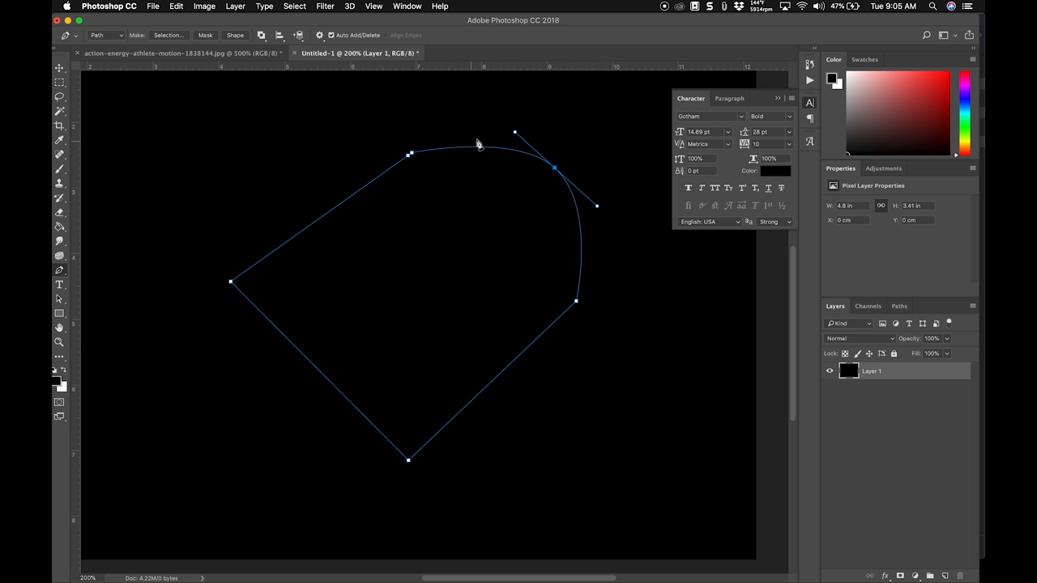
pyautogui.moveTo(571, 192)
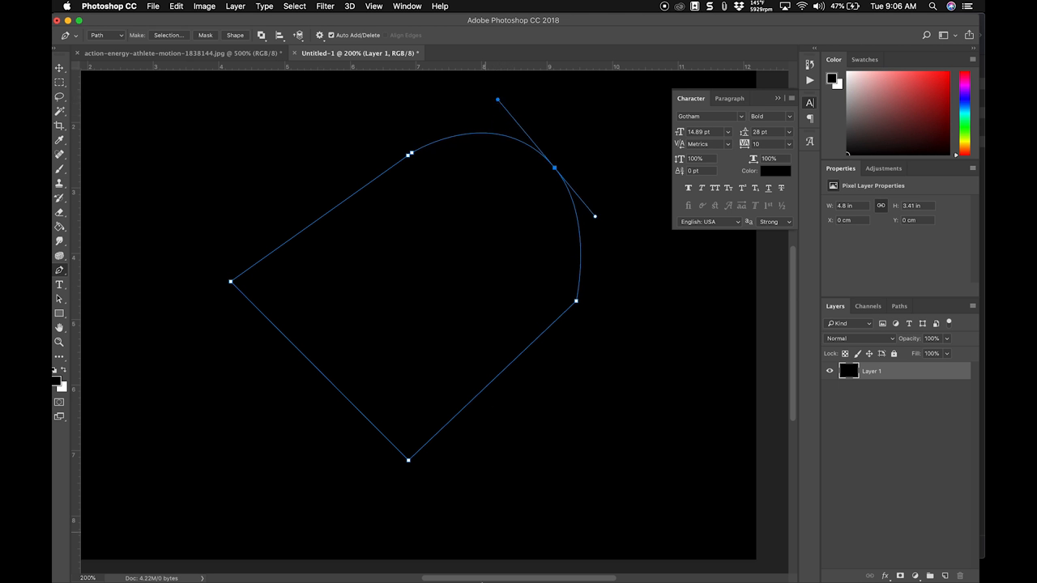
pyautogui.moveTo(502, 383)
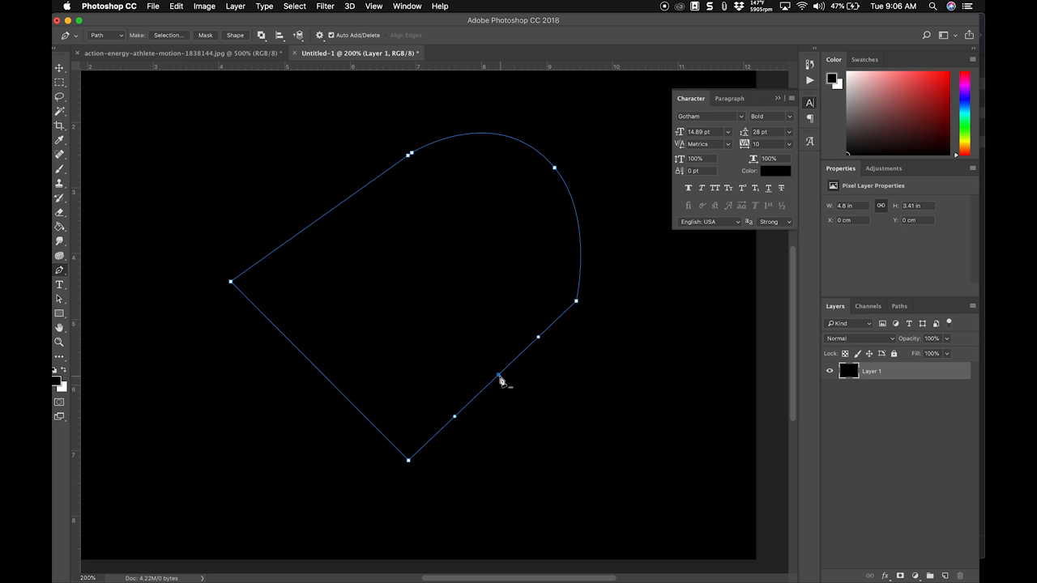
# Round the lower-right, lower-left and upper-left sides into a roughly circular loop.
pyautogui.moveTo(499, 376); pyautogui.dragTo(541, 421)
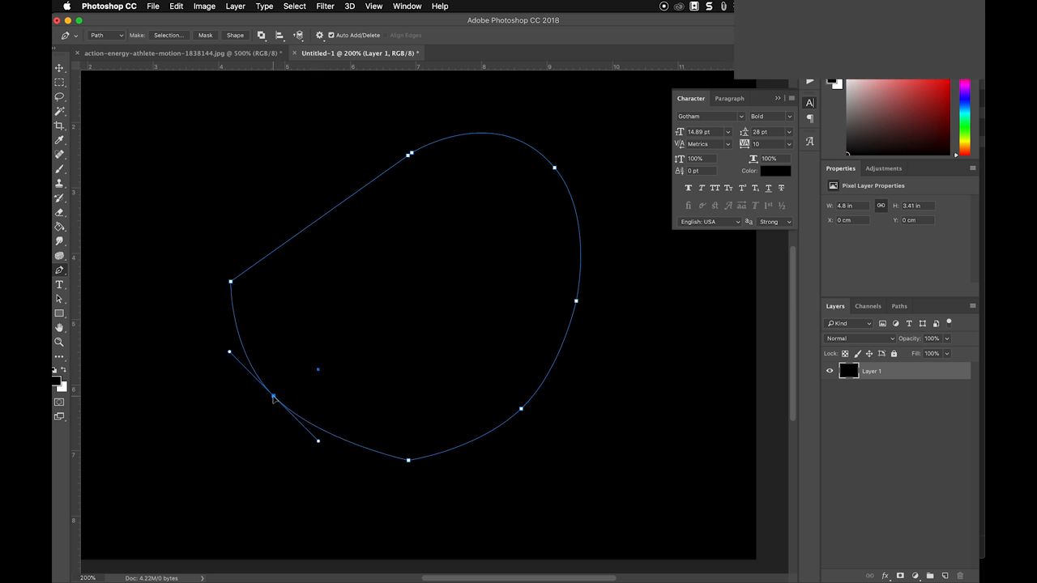
pyautogui.moveTo(273, 399); pyautogui.dragTo(269, 407)
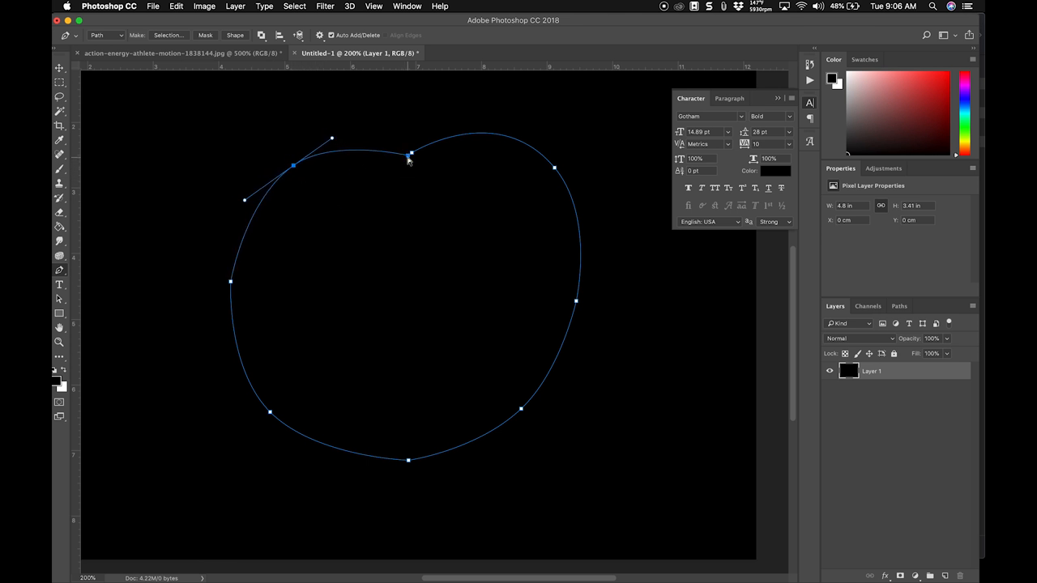
pyautogui.moveTo(412, 154); pyautogui.dragTo(401, 110)
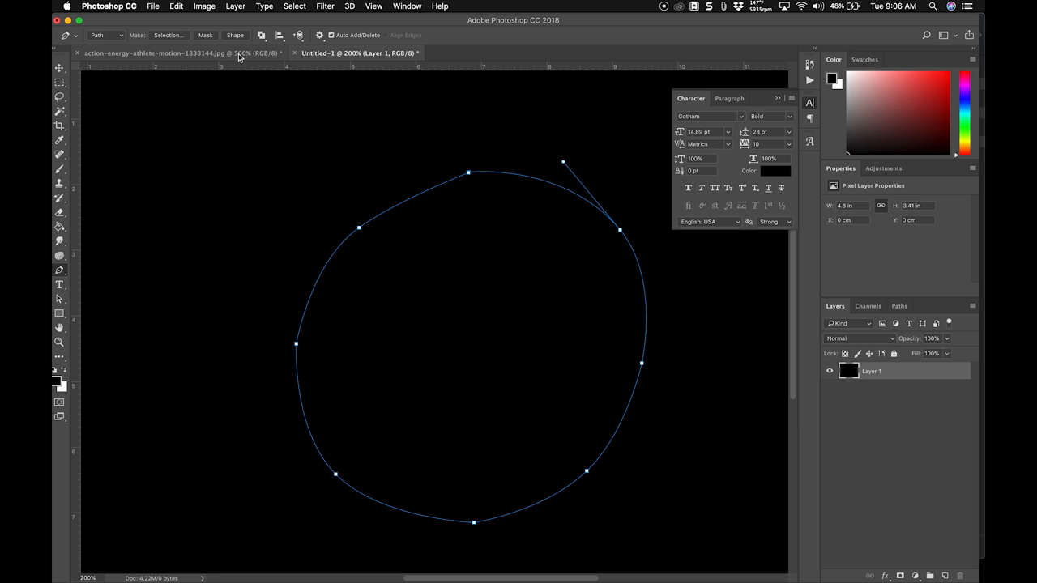
# Close Untitled-1 and discard it without saving, returning to the surfer photo.
pyautogui.click(78, 52)
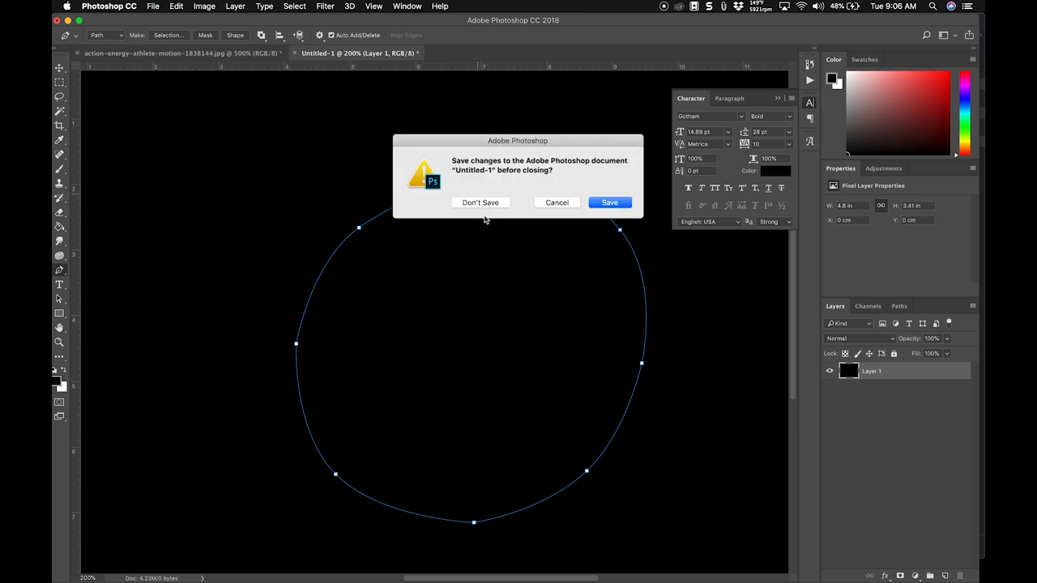
pyautogui.click(479, 203)
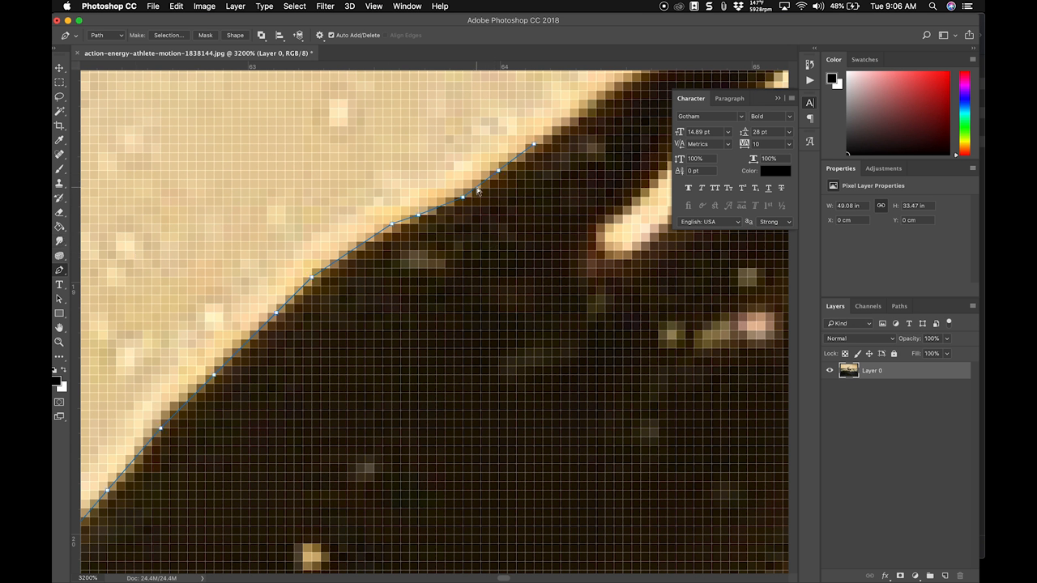
pyautogui.moveTo(328, 286)
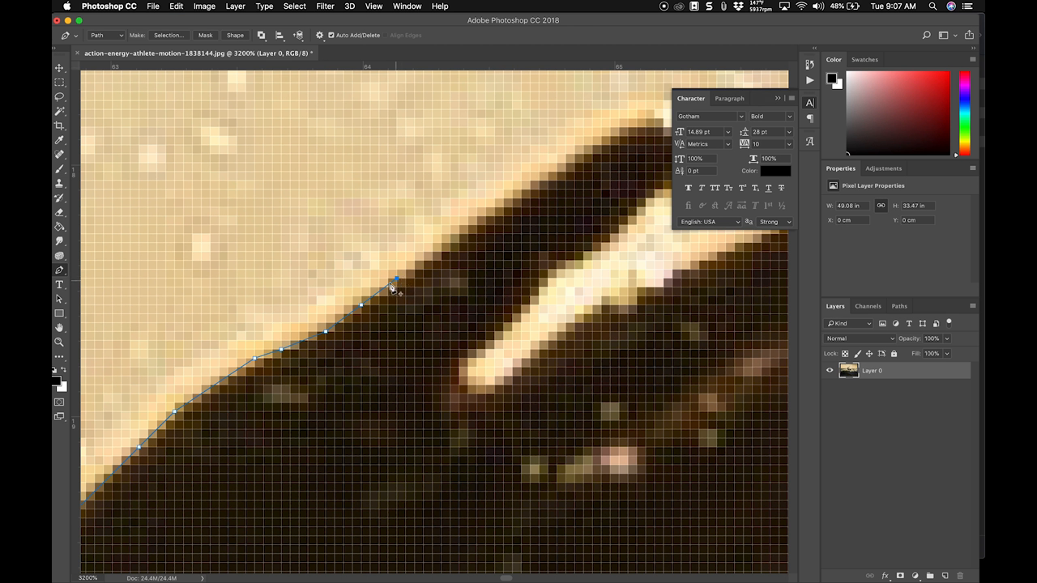
pyautogui.moveTo(192, 341)
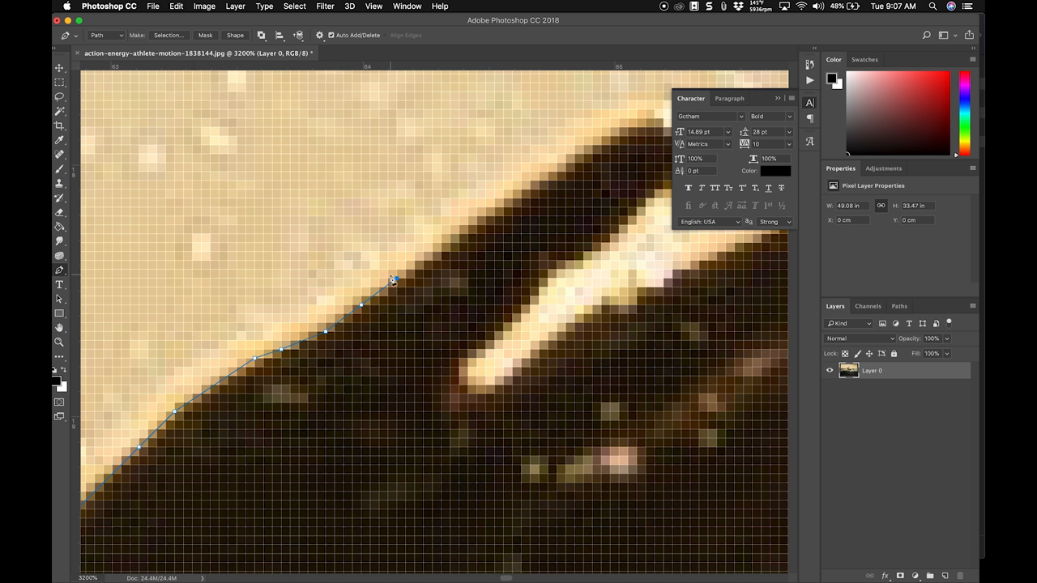
pyautogui.moveTo(441, 279)
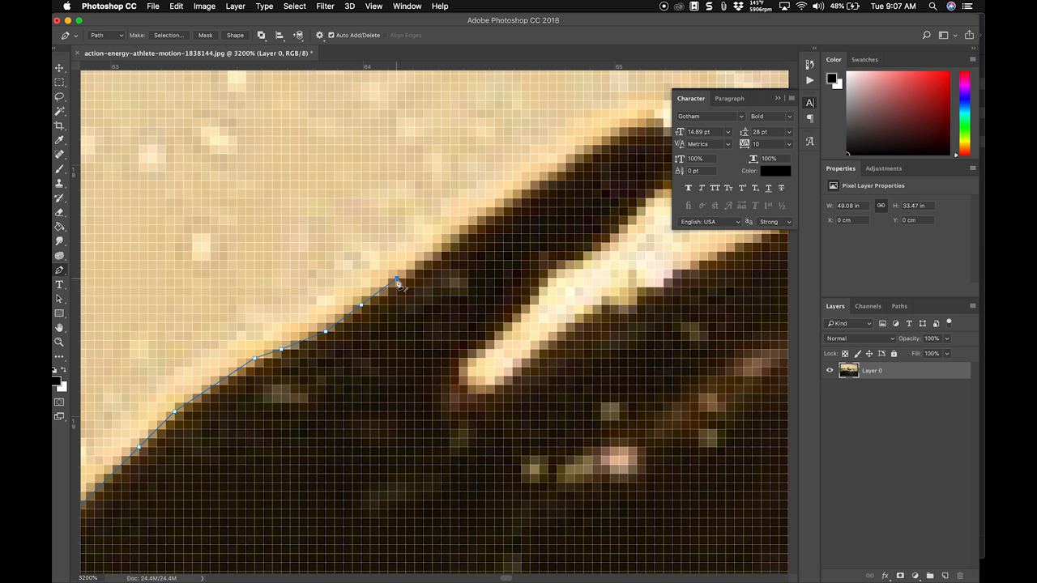
# Trace anchor points from the head edge up the finger, around the fingertip and back along its underside.
pyautogui.click(450, 243)
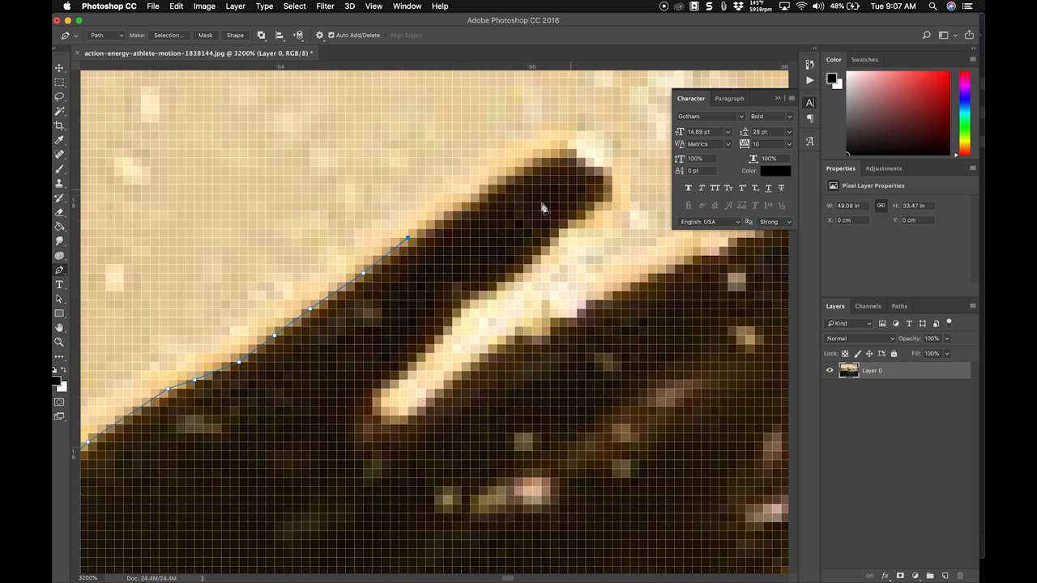
pyautogui.click(435, 221)
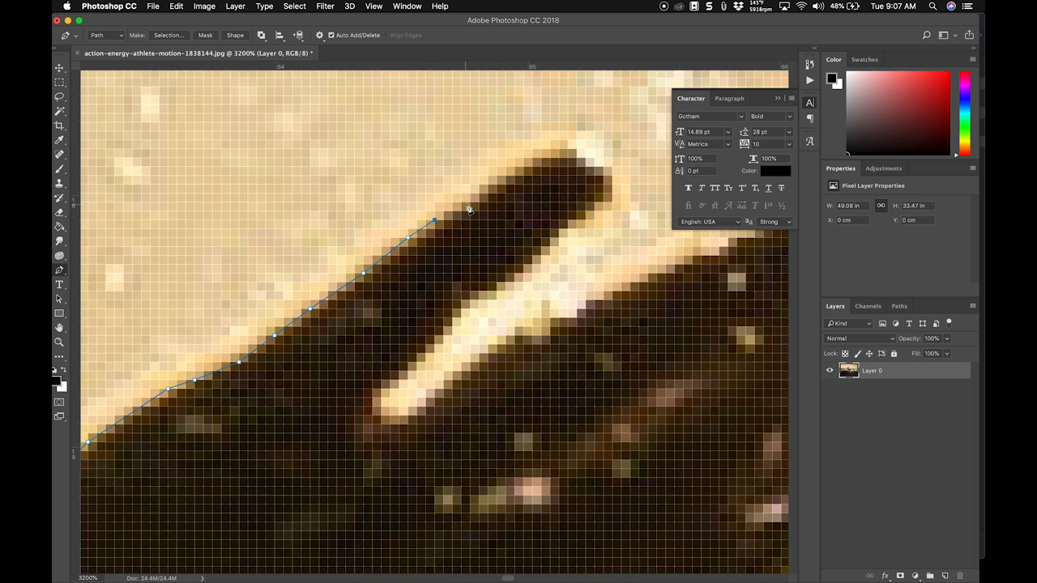
pyautogui.click(487, 198)
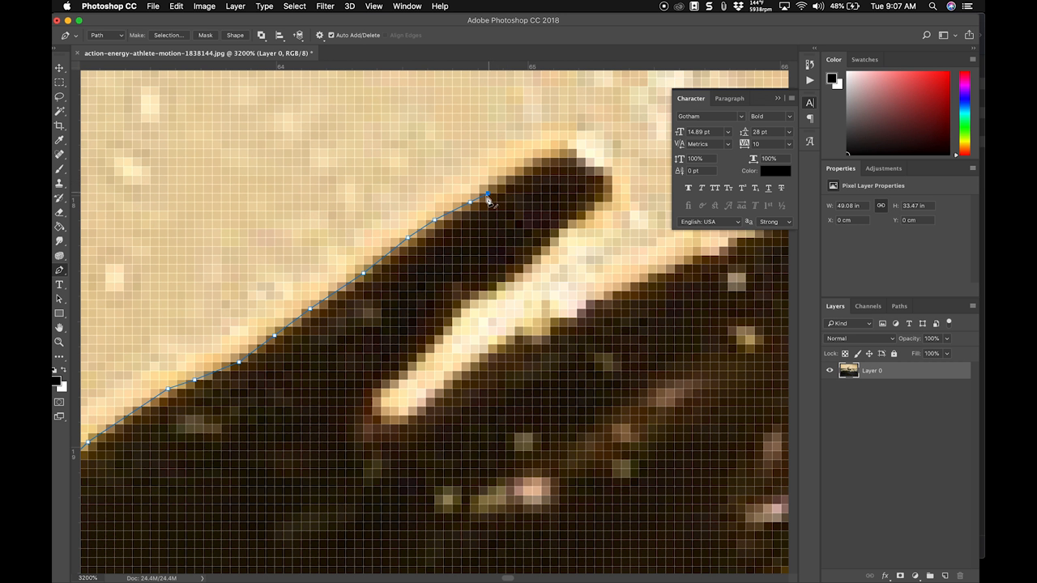
pyautogui.click(532, 161)
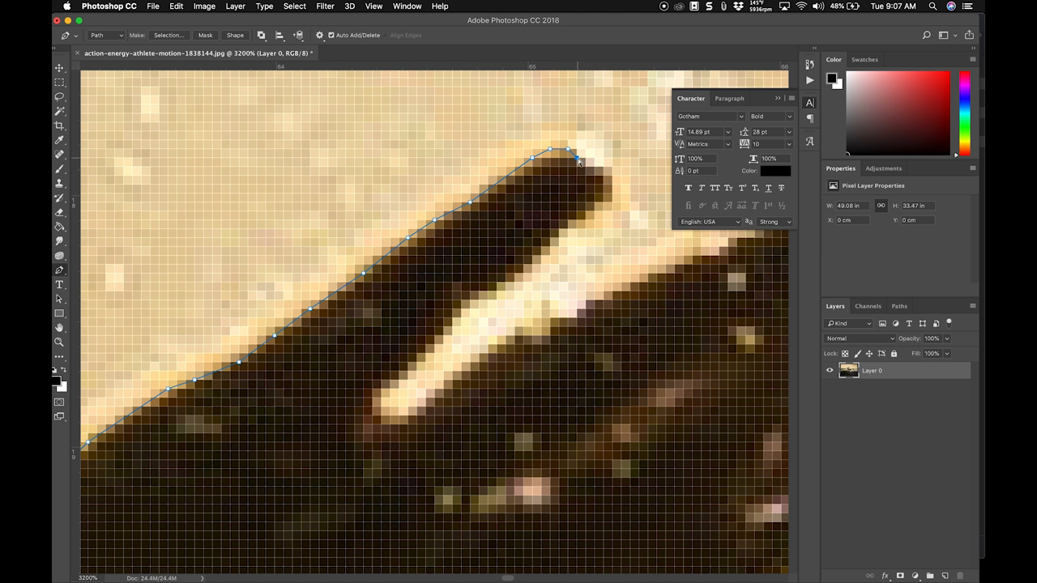
pyautogui.click(613, 176)
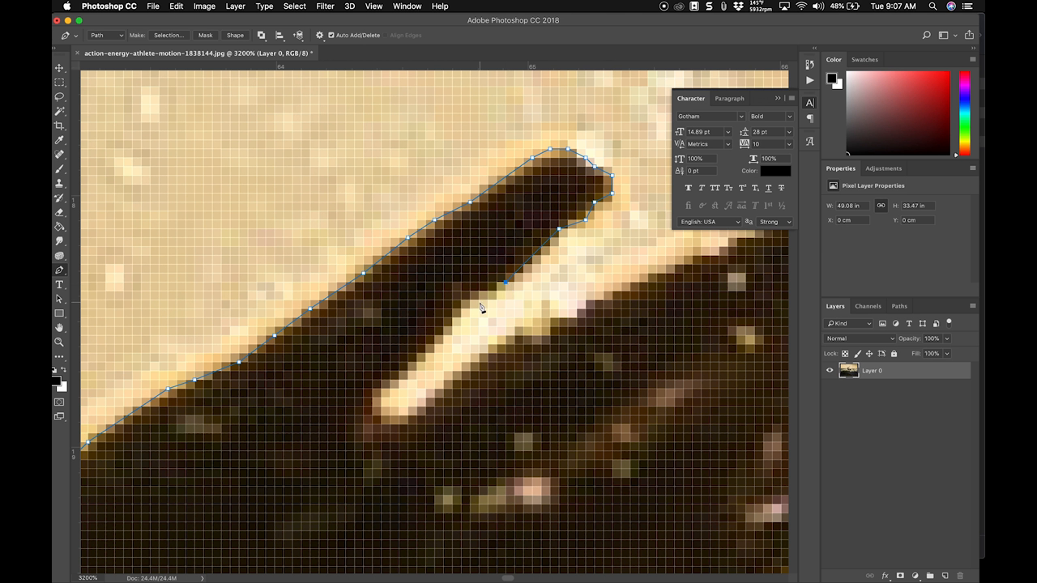
pyautogui.click(473, 306)
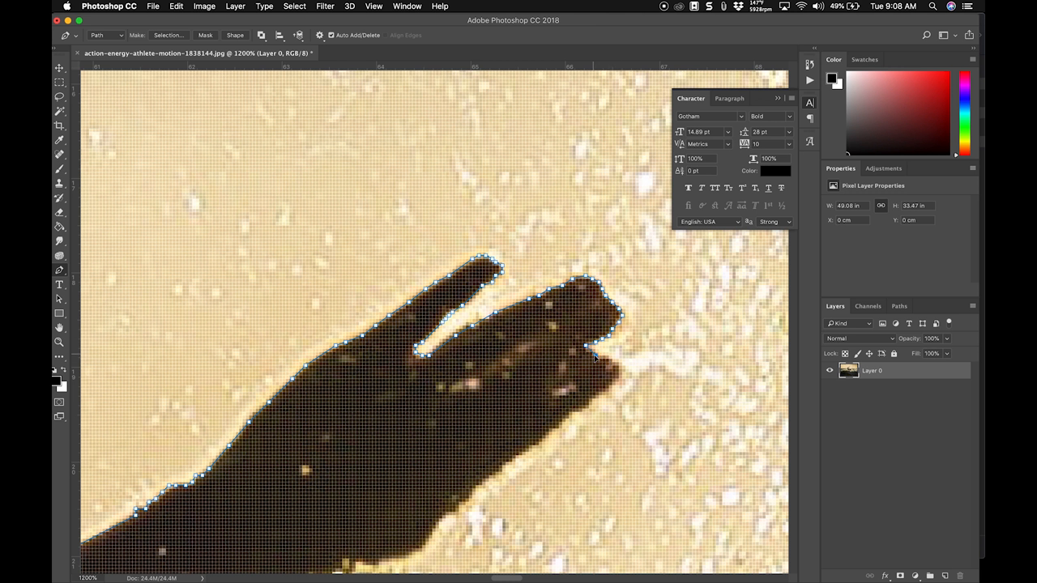
# Continue the outline along the hand's edge toward the wrist.
pyautogui.click(624, 386)
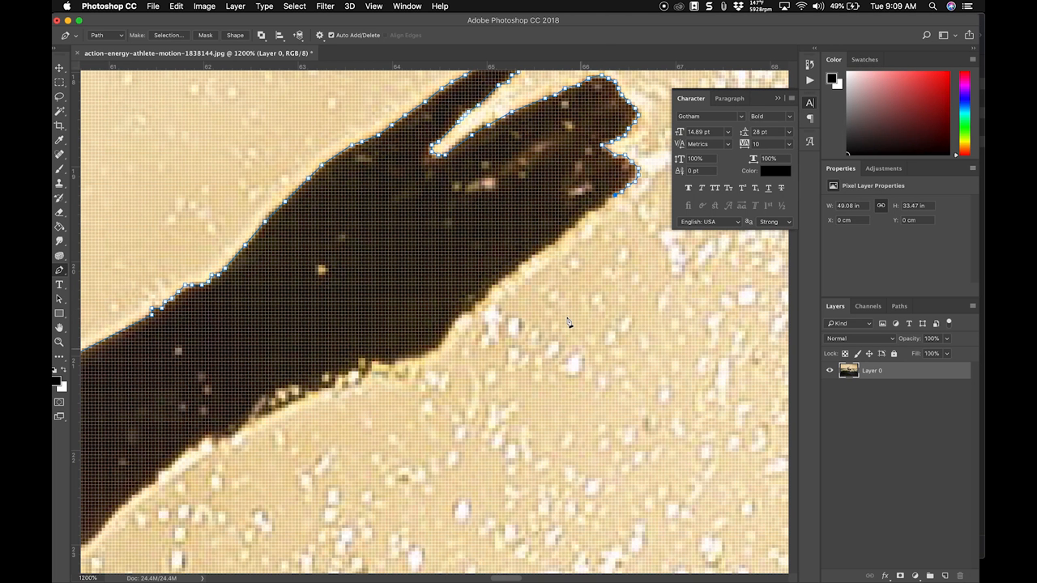
pyautogui.moveTo(547, 256)
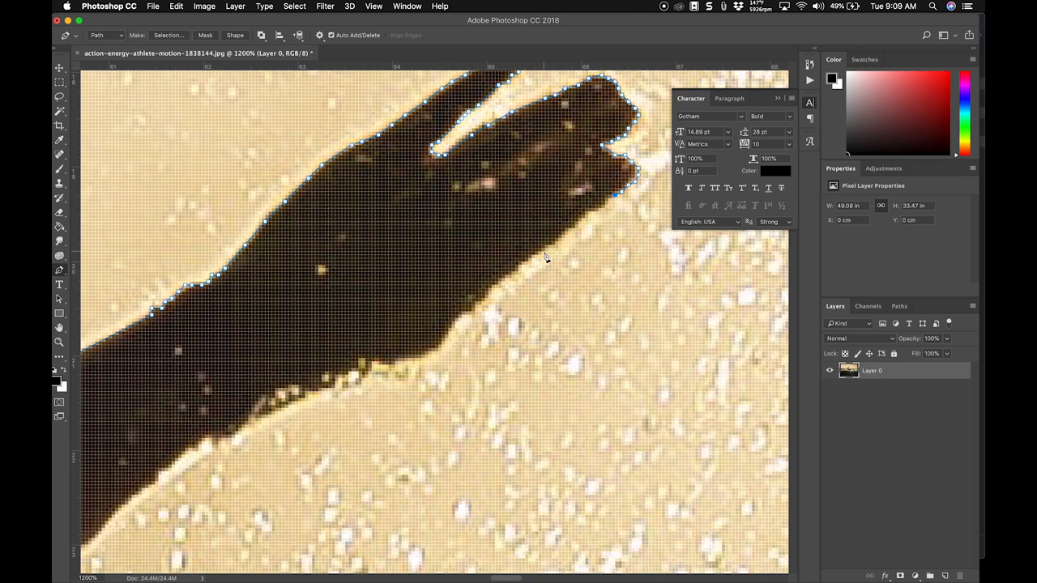
pyautogui.moveTo(556, 243)
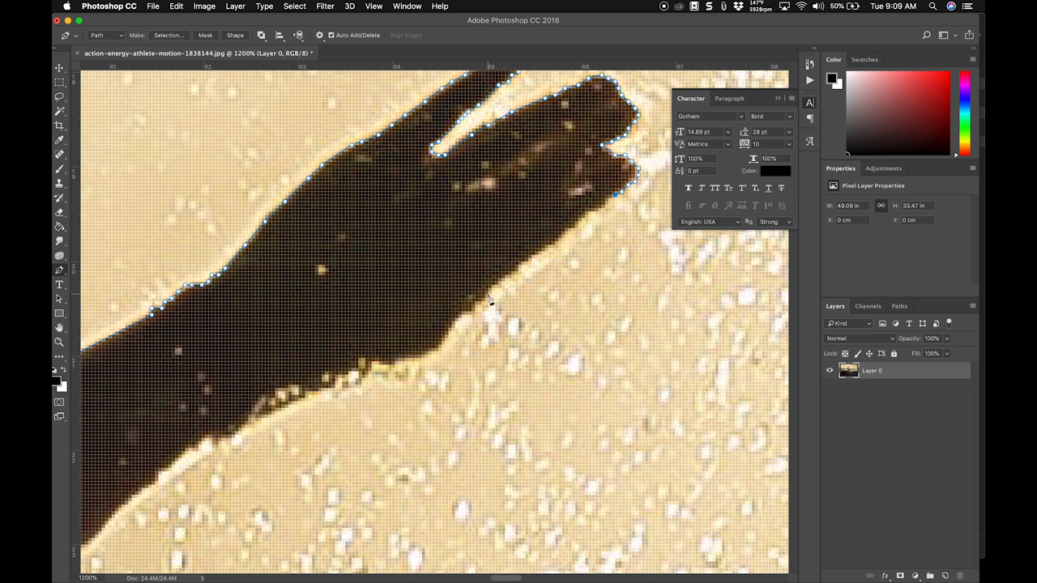
pyautogui.moveTo(490, 298)
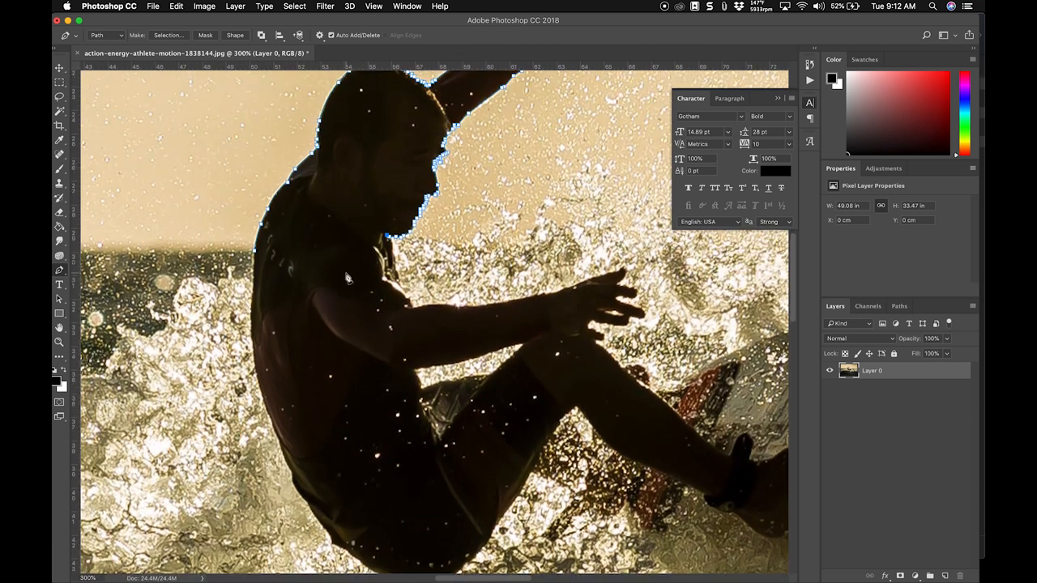
# Close the path across the shoulders, turn it into a selection and pick light green as the fill colour.
pyautogui.click(256, 249)
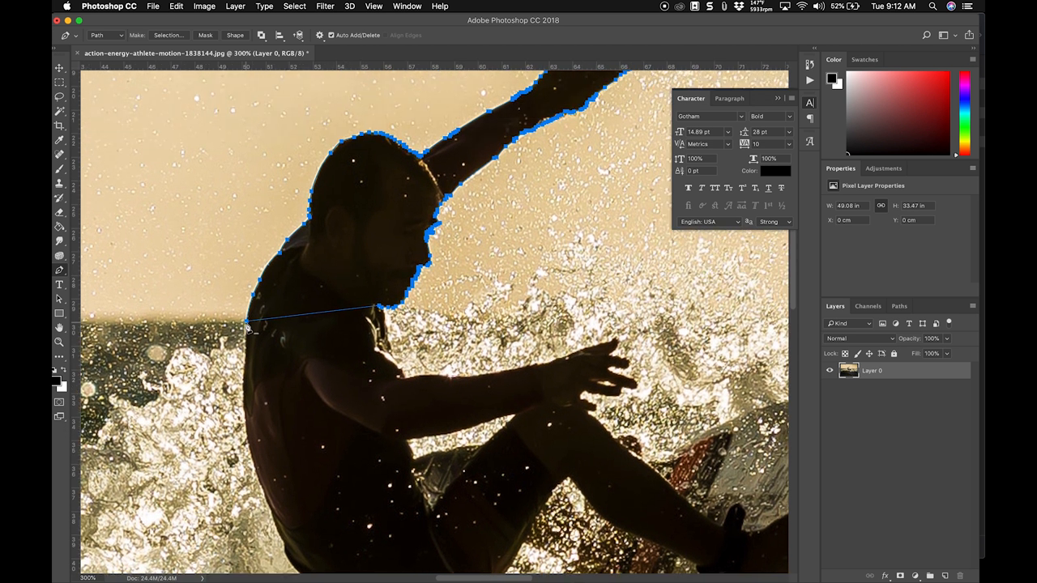
pyautogui.moveTo(354, 268)
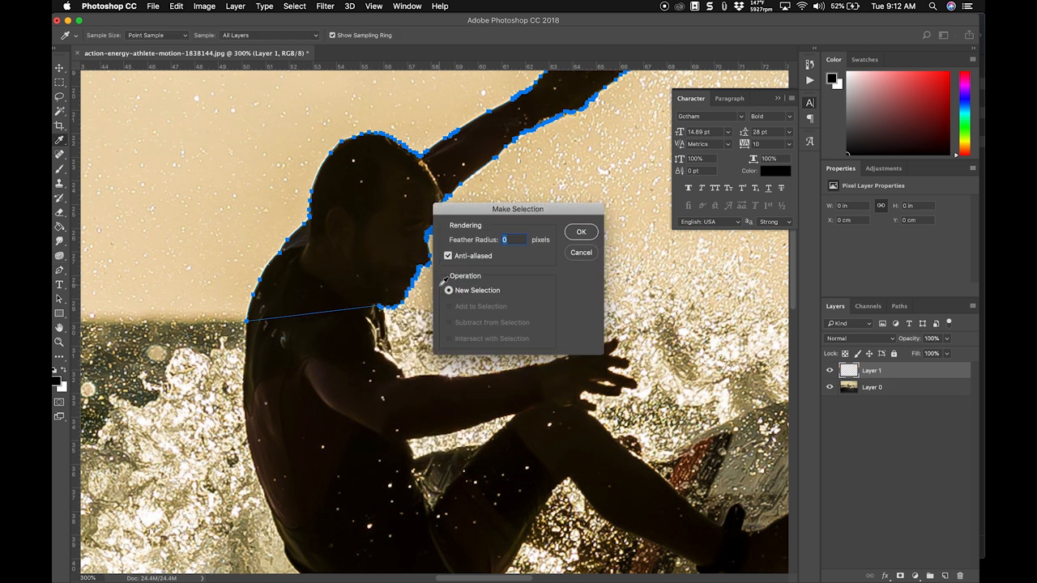
pyautogui.click(580, 232)
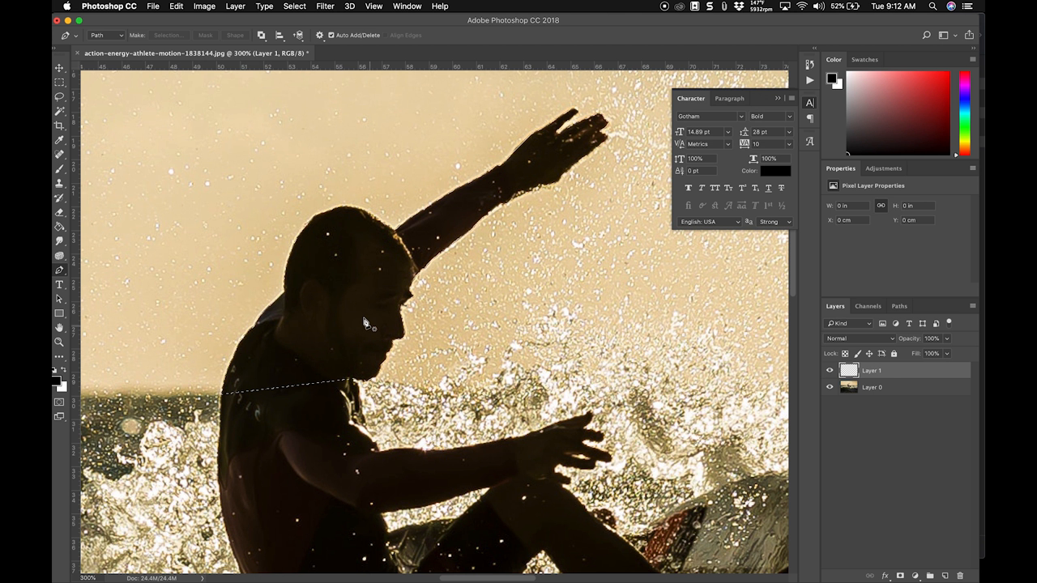
pyautogui.click(833, 78)
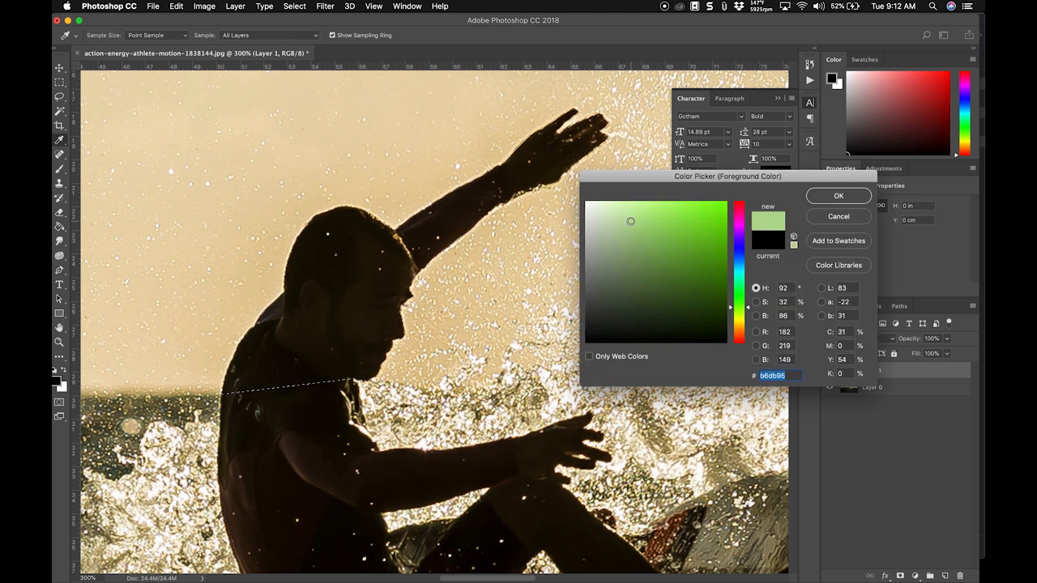
pyautogui.click(839, 195)
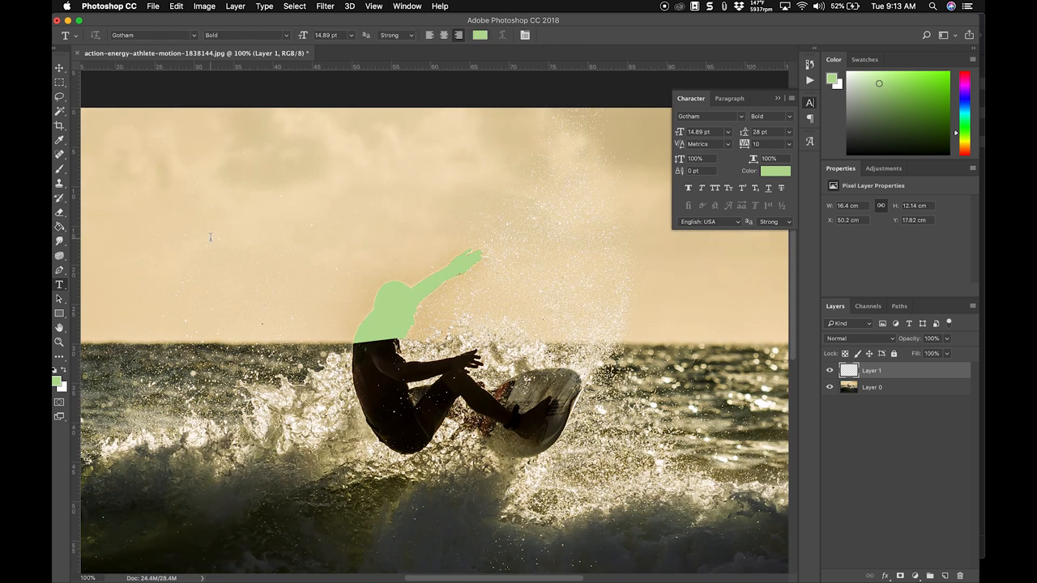
# Add white COMPREHENSIVE text in the sky and resize it to 274 pt.
pyautogui.click(208, 236)
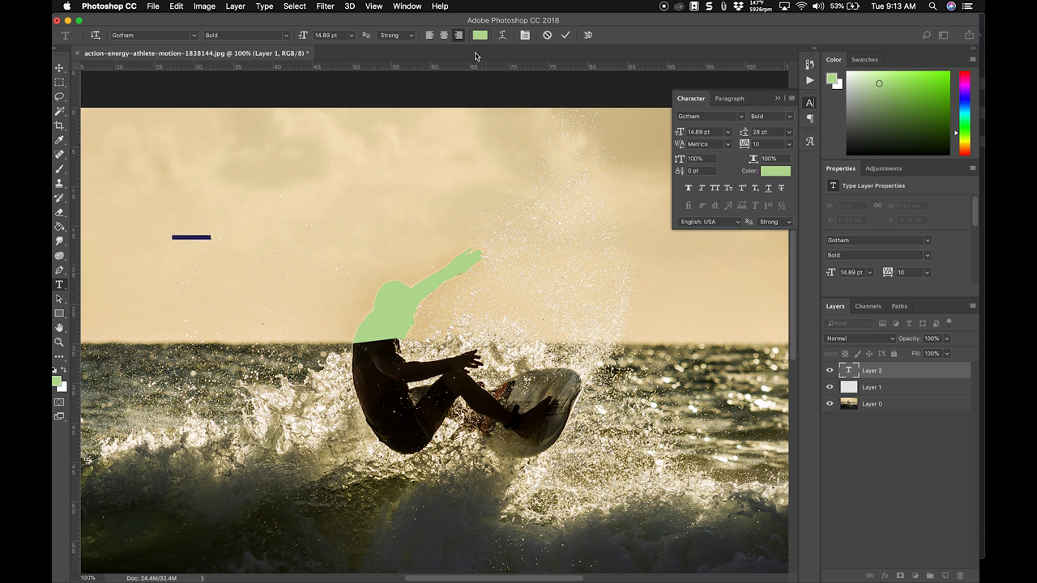
pyautogui.click(479, 36)
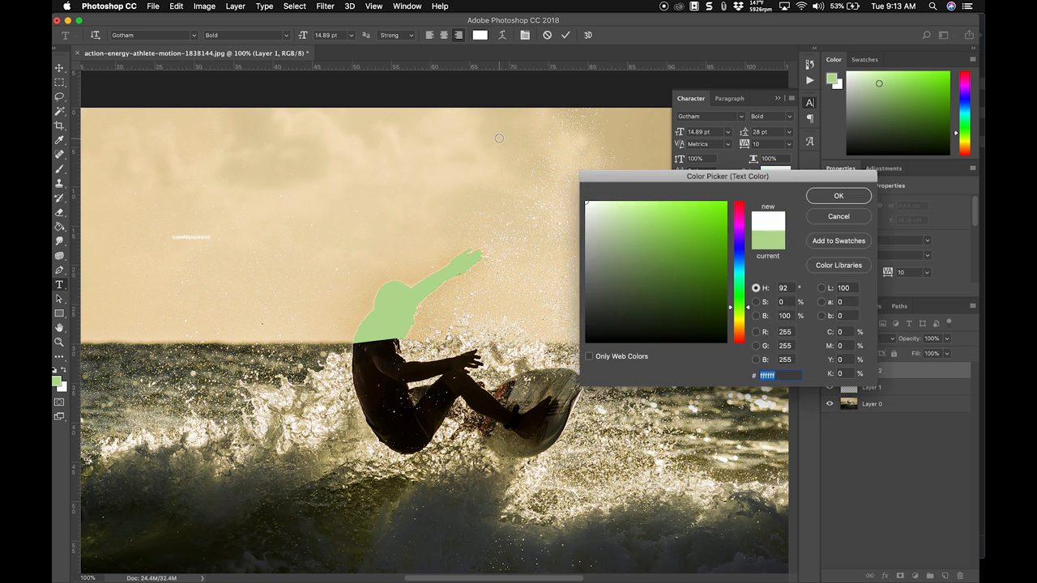
pyautogui.click(839, 197)
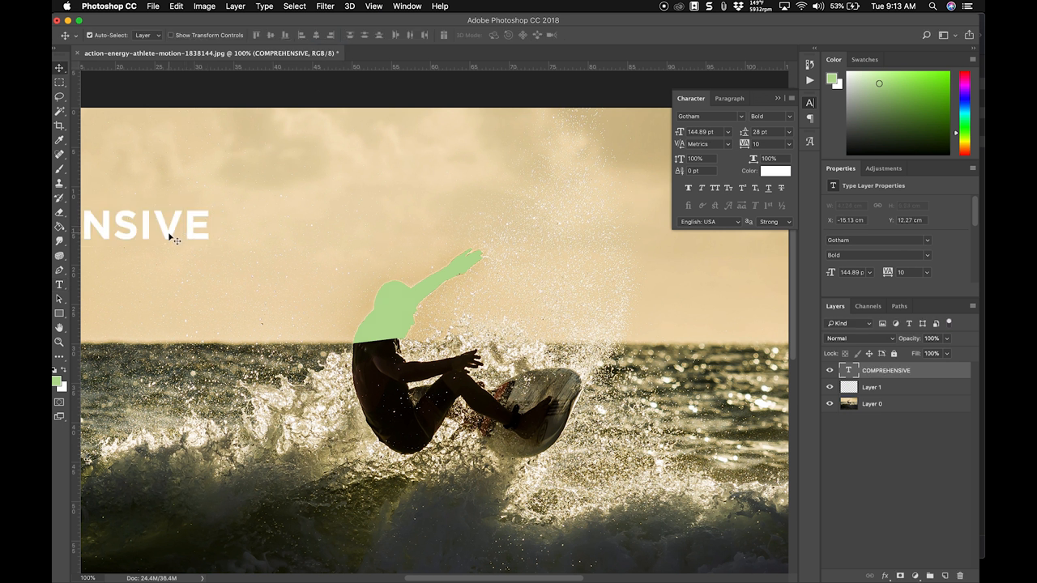
pyautogui.moveTo(145, 224); pyautogui.dragTo(431, 217)
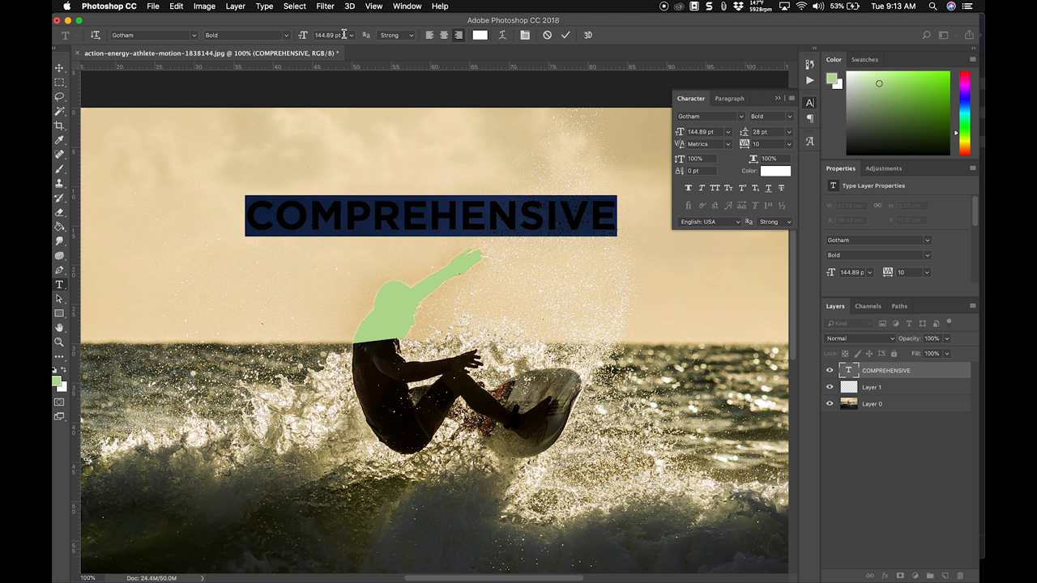
pyautogui.write('194')
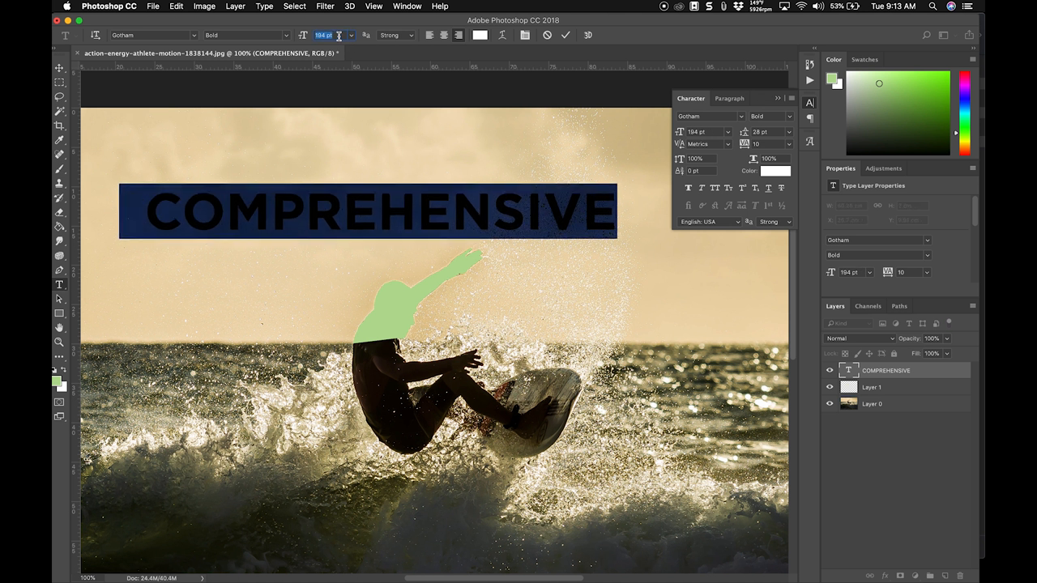
pyautogui.write('274')
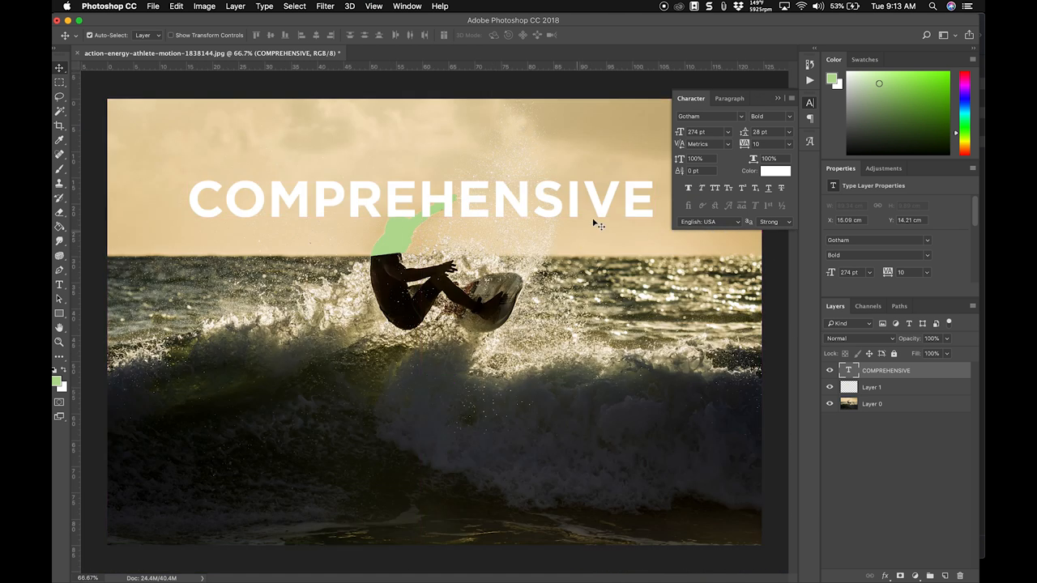
pyautogui.click(58, 285)
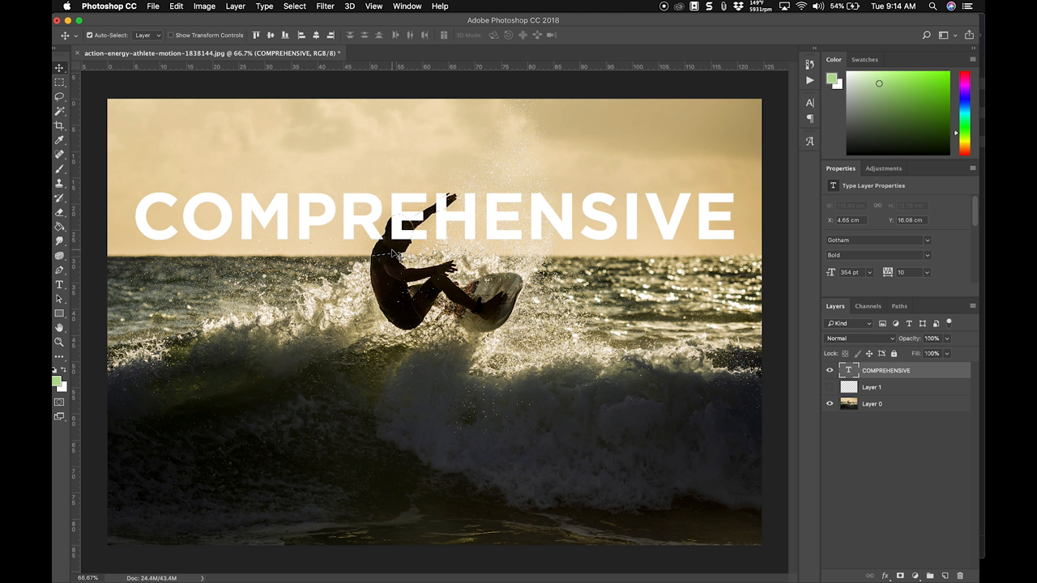
# Invert the selection so everything except the surfer's head and arm is selected.
pyautogui.click(295, 7)
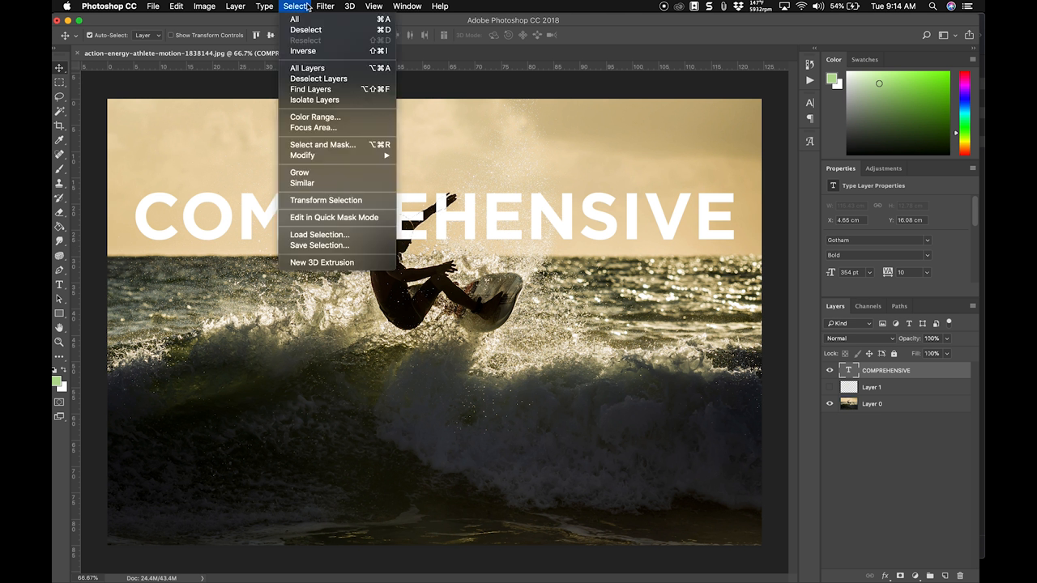
pyautogui.moveTo(331, 195)
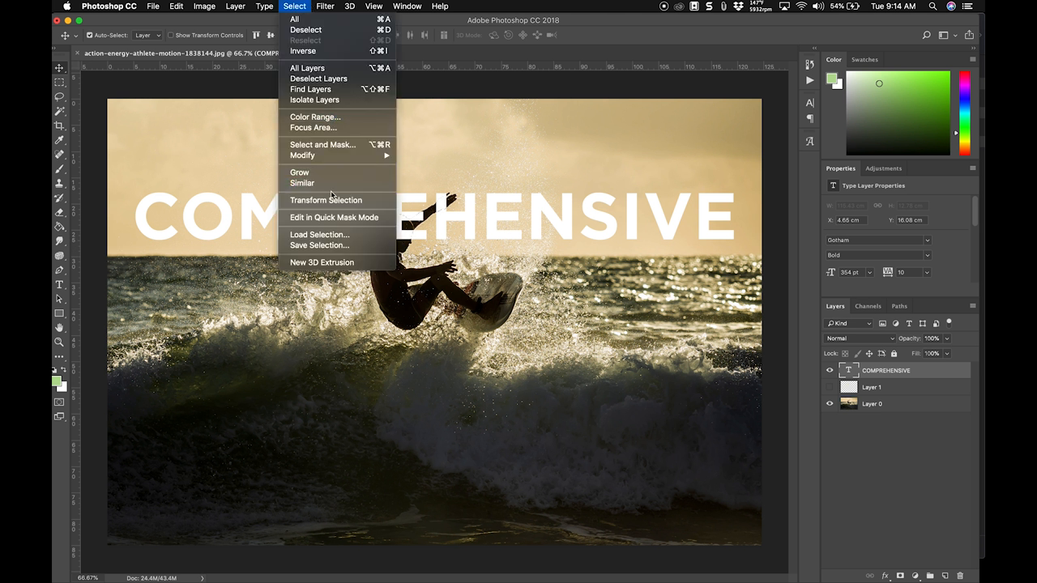
pyautogui.moveTo(302, 50)
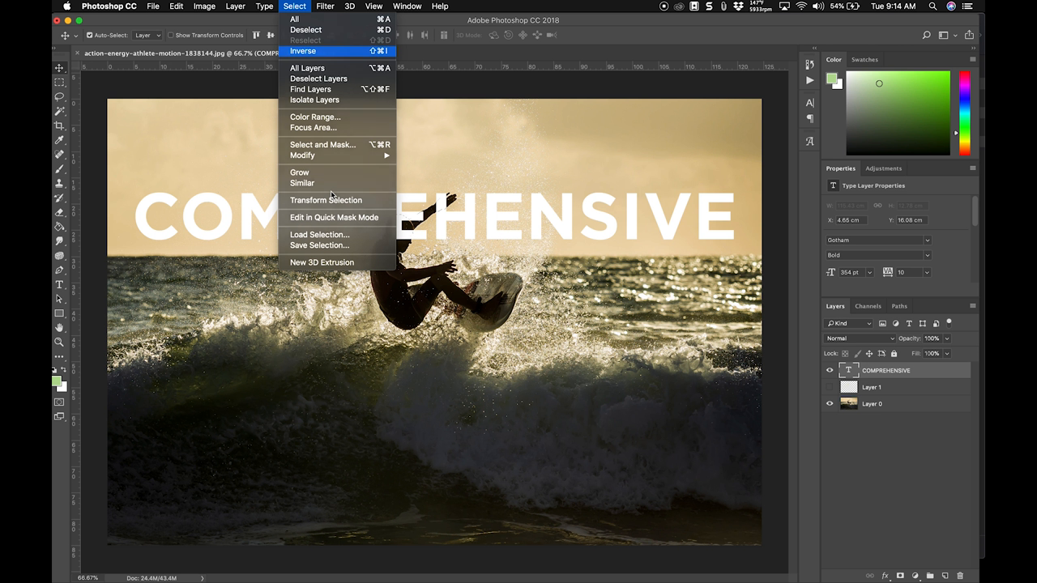
pyautogui.click(302, 50)
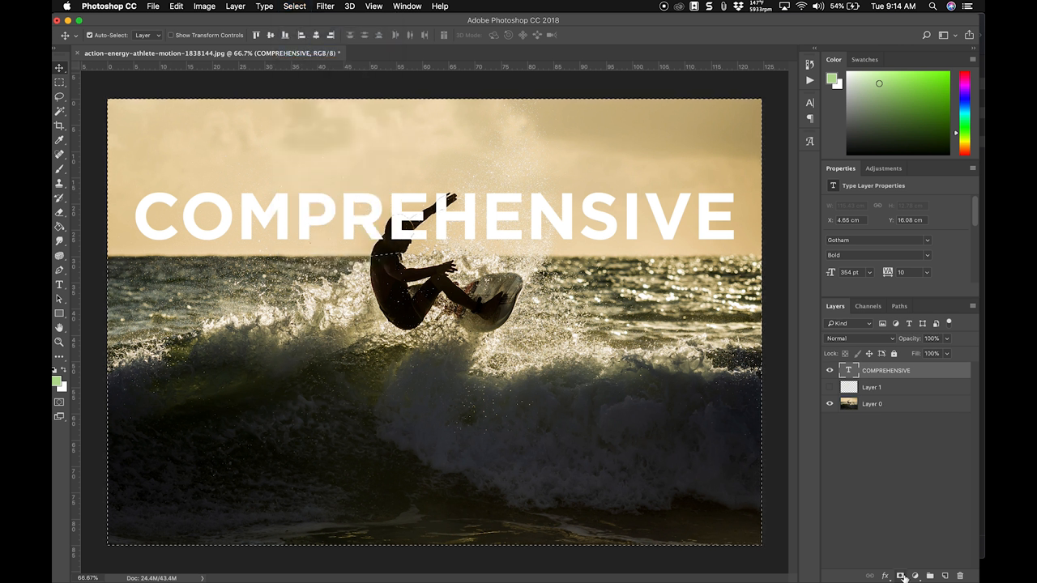